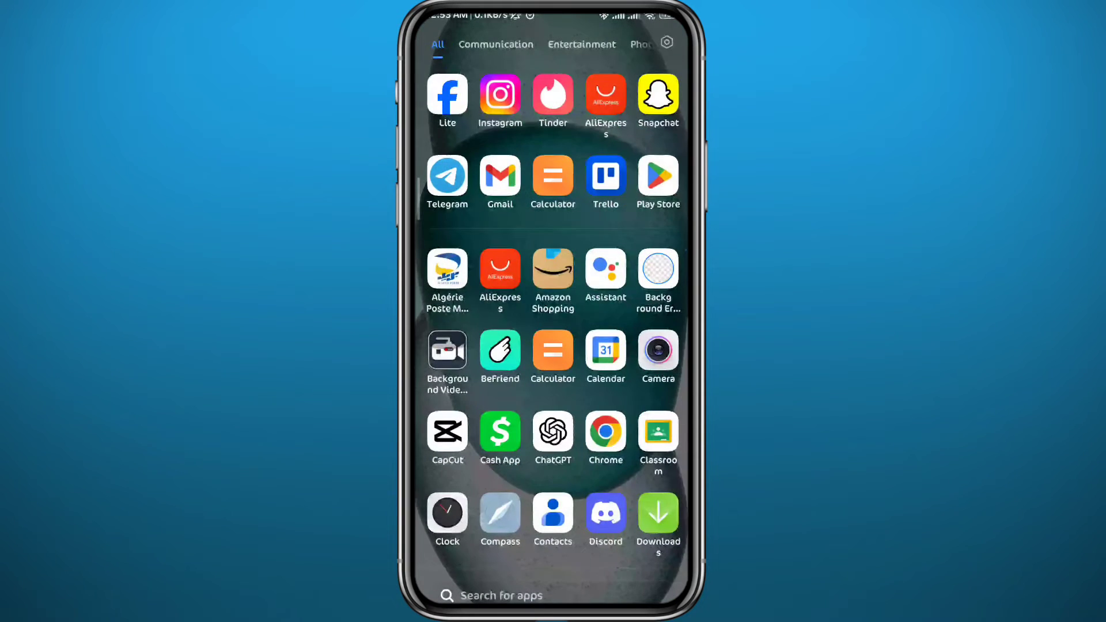
Find the X app in Google Play Store and install it
{"action": "left_click", "coordinate": [658, 174]}
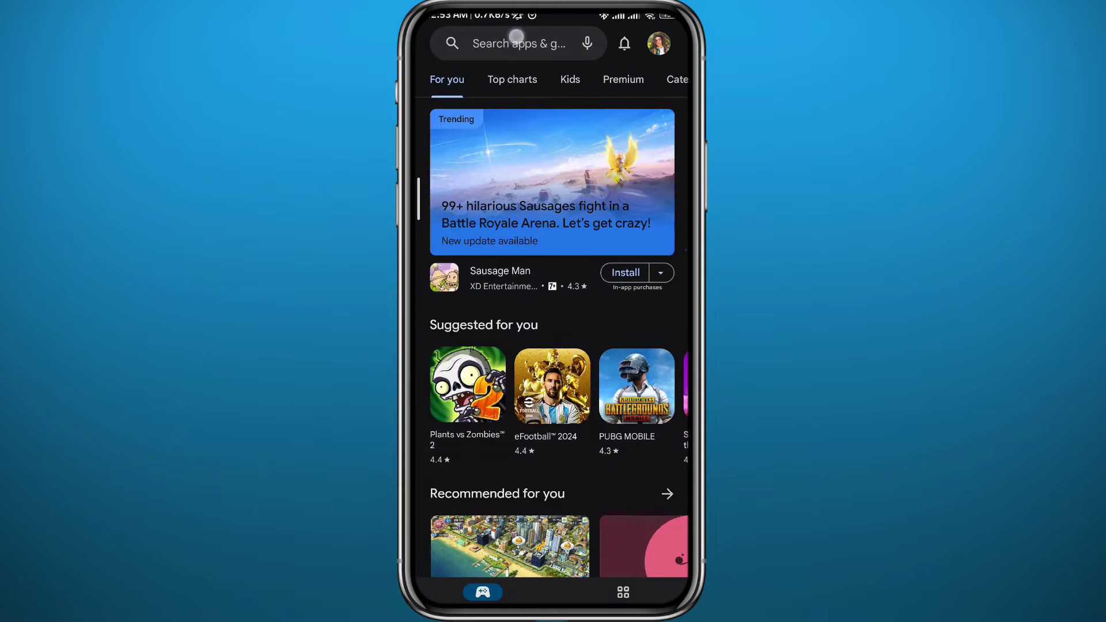
{"action": "type", "text": "x"}
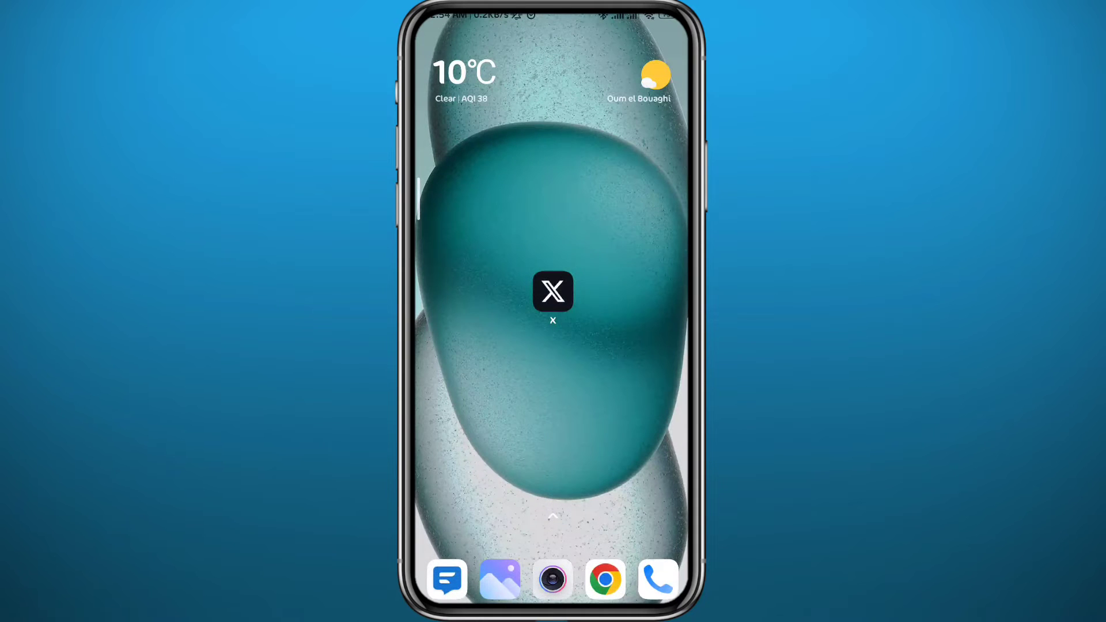
Launch X and reach Settings and privacy from the account side menu
{"action": "left_click", "coordinate": [552, 292]}
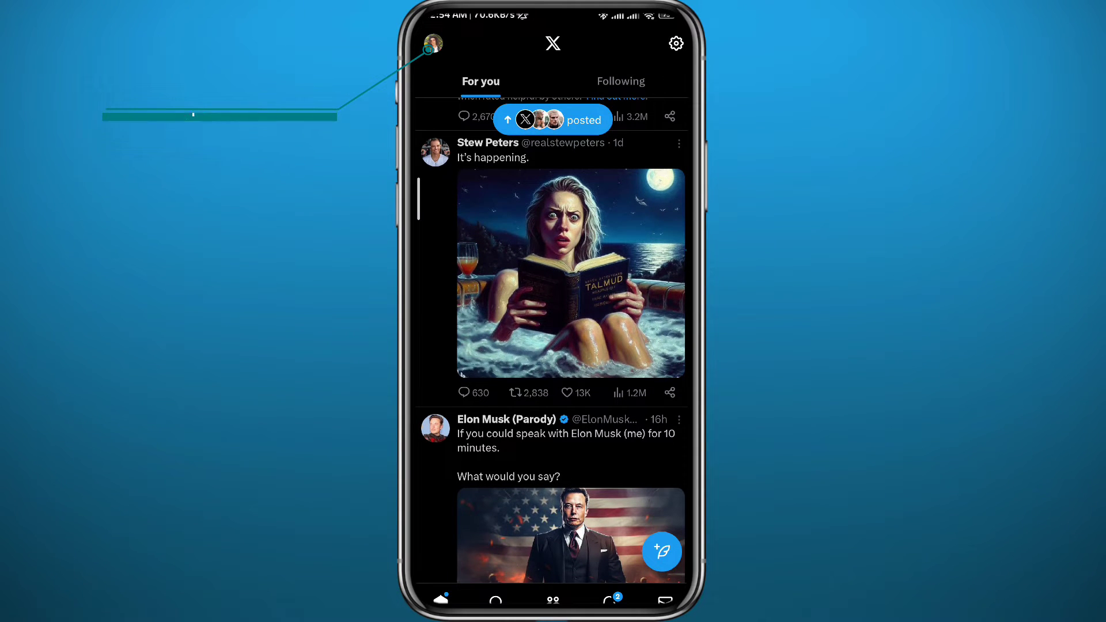
{"action": "left_click", "coordinate": [434, 44]}
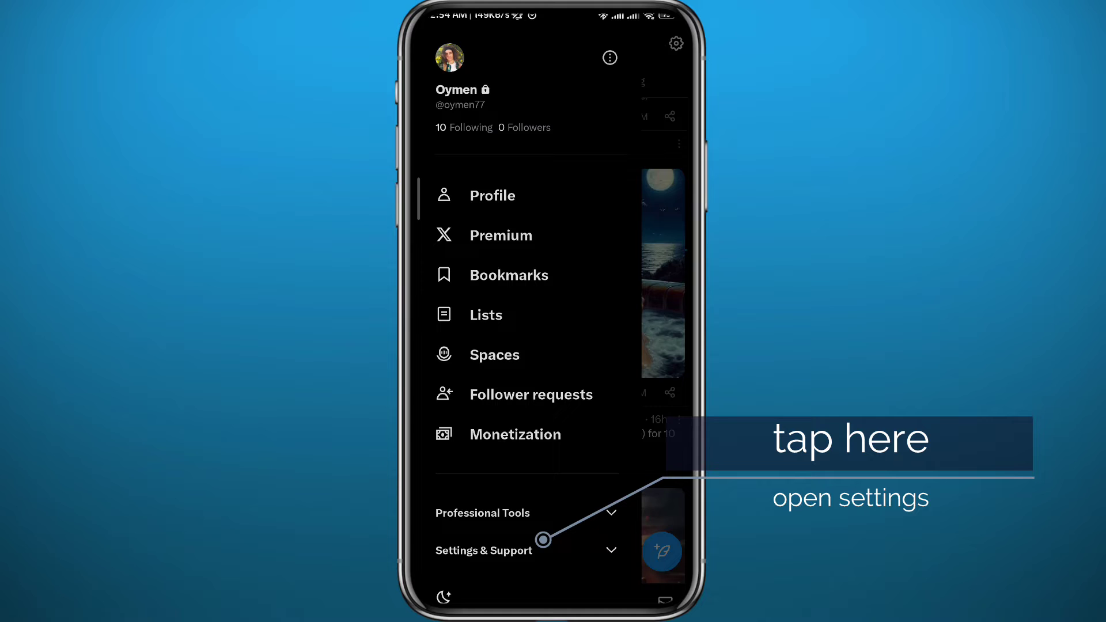
{"action": "left_click", "coordinate": [483, 551]}
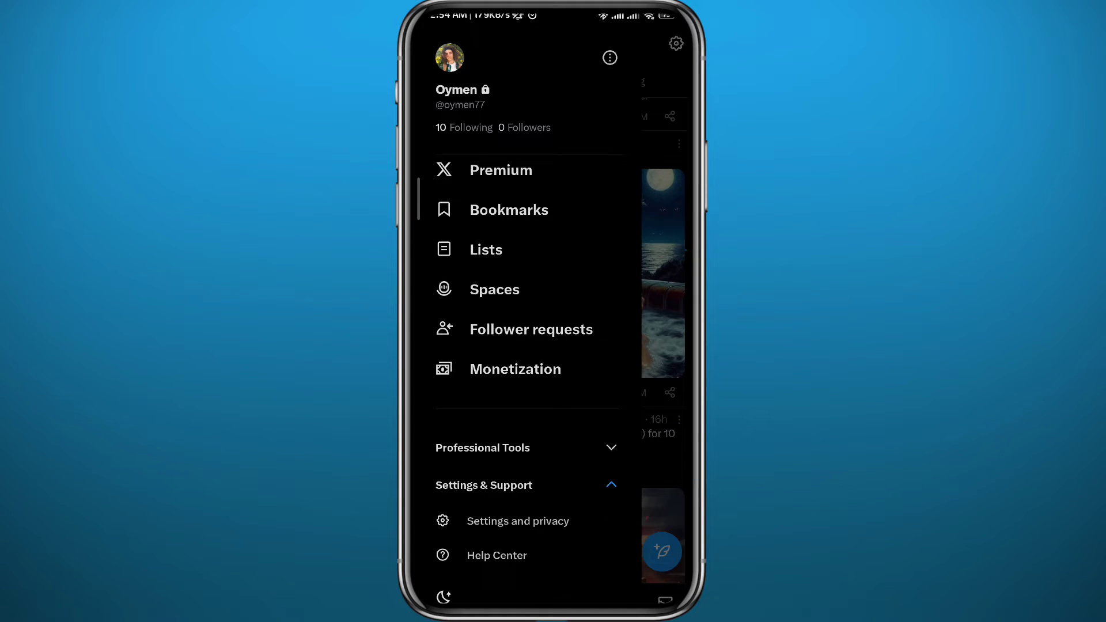
{"action": "left_click", "coordinate": [518, 521]}
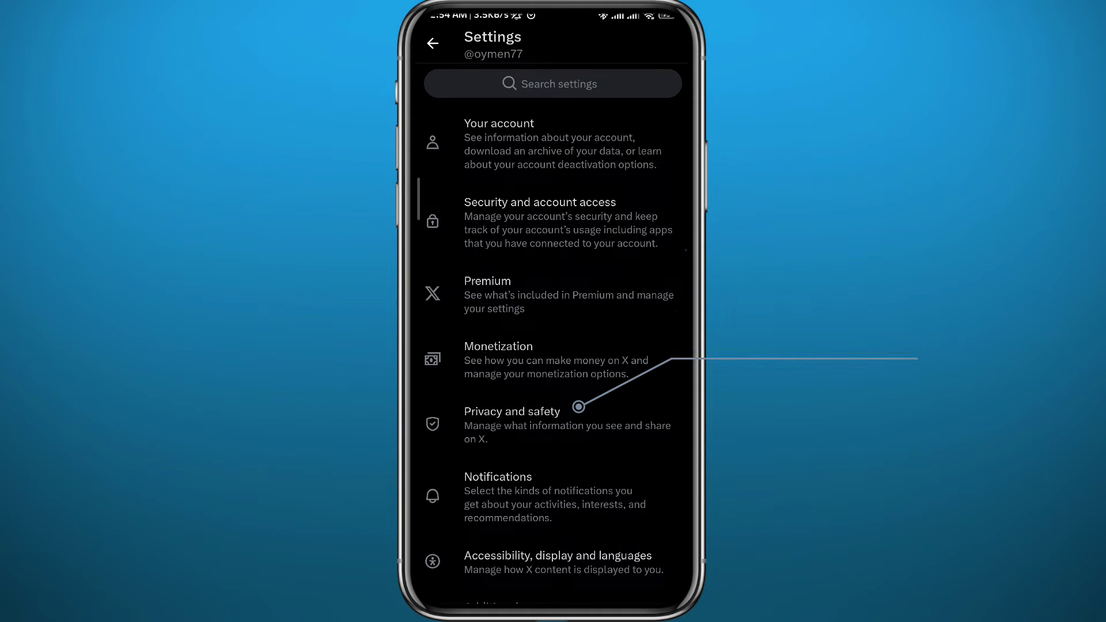
Go through Privacy and safety > Mute and block > Muted words and start a new muted word entry
{"action": "left_click", "coordinate": [511, 412]}
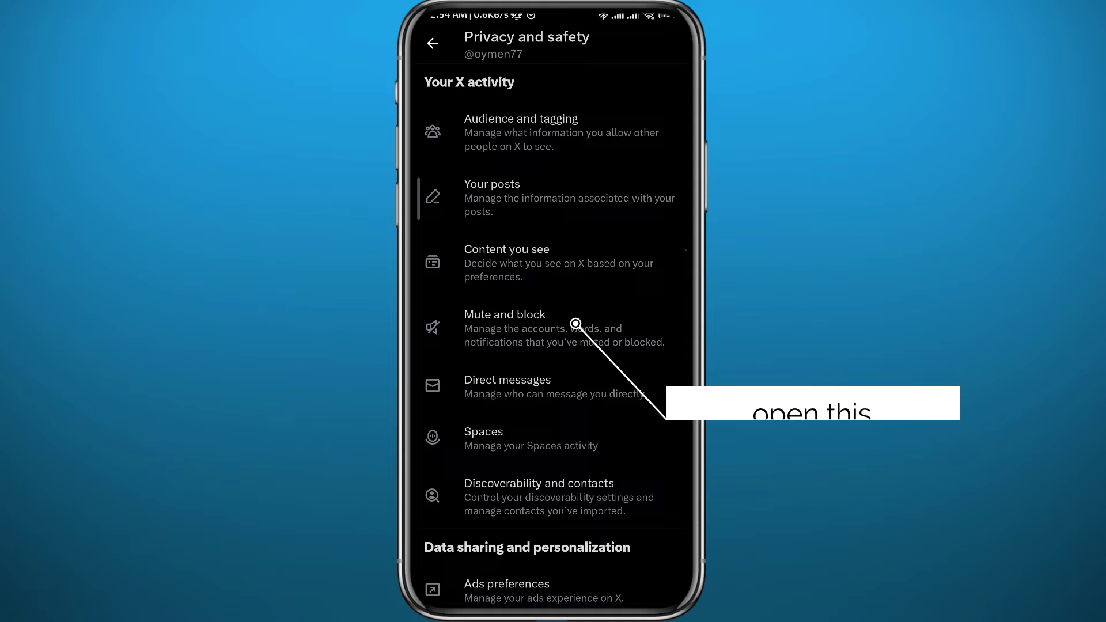
{"action": "left_click", "coordinate": [505, 313]}
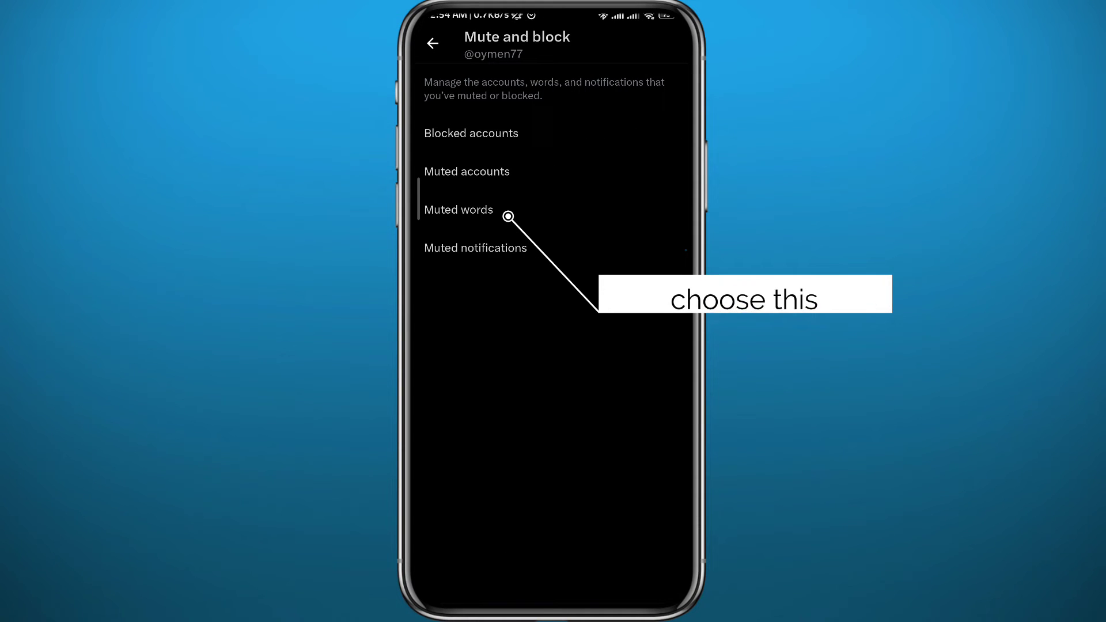
{"action": "left_click", "coordinate": [458, 210]}
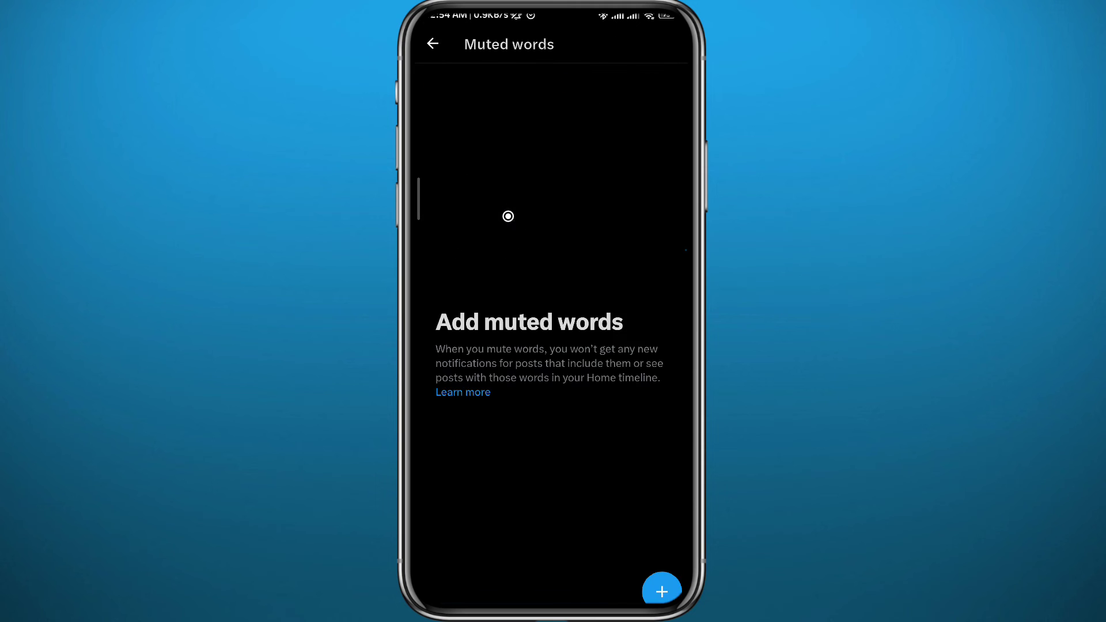
{"action": "mouse_move", "coordinate": [662, 591]}
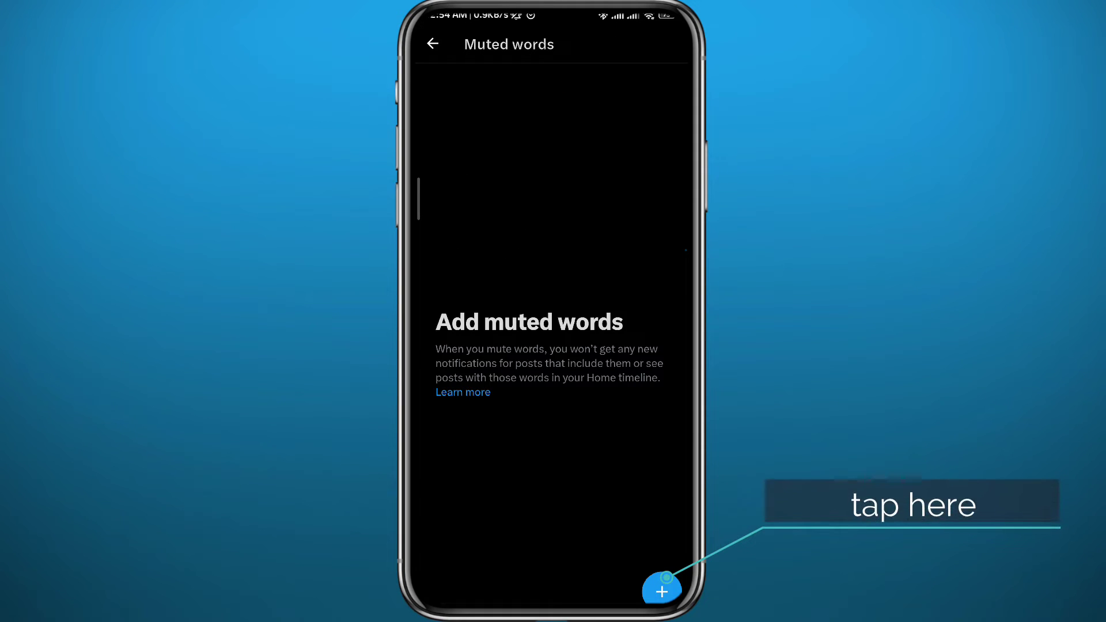
{"action": "left_click", "coordinate": [661, 590]}
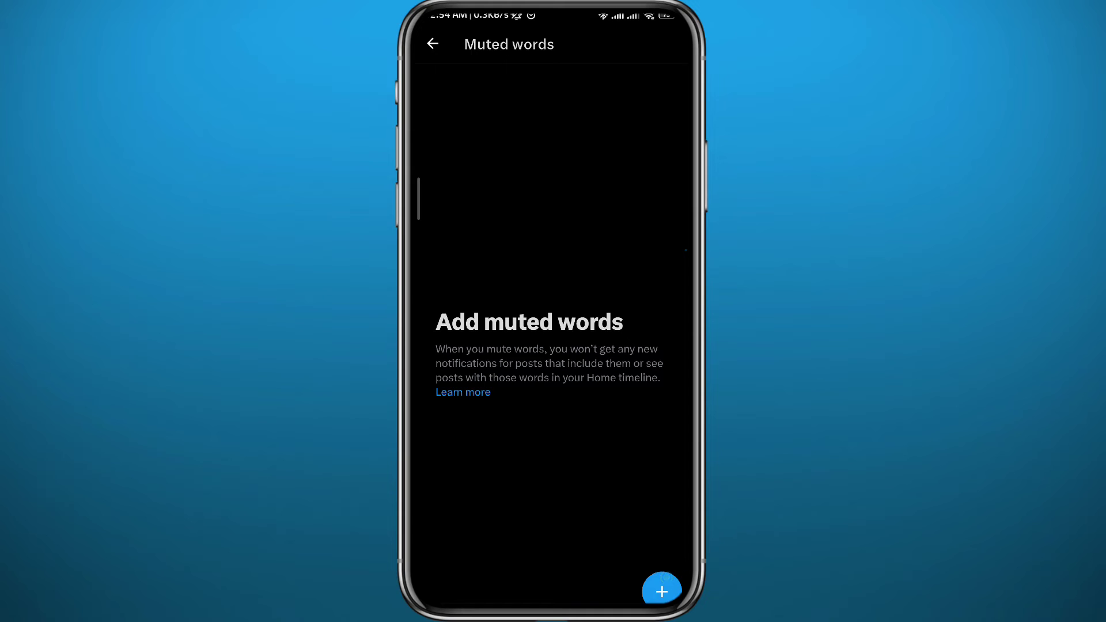
{"action": "left_click", "coordinate": [661, 591]}
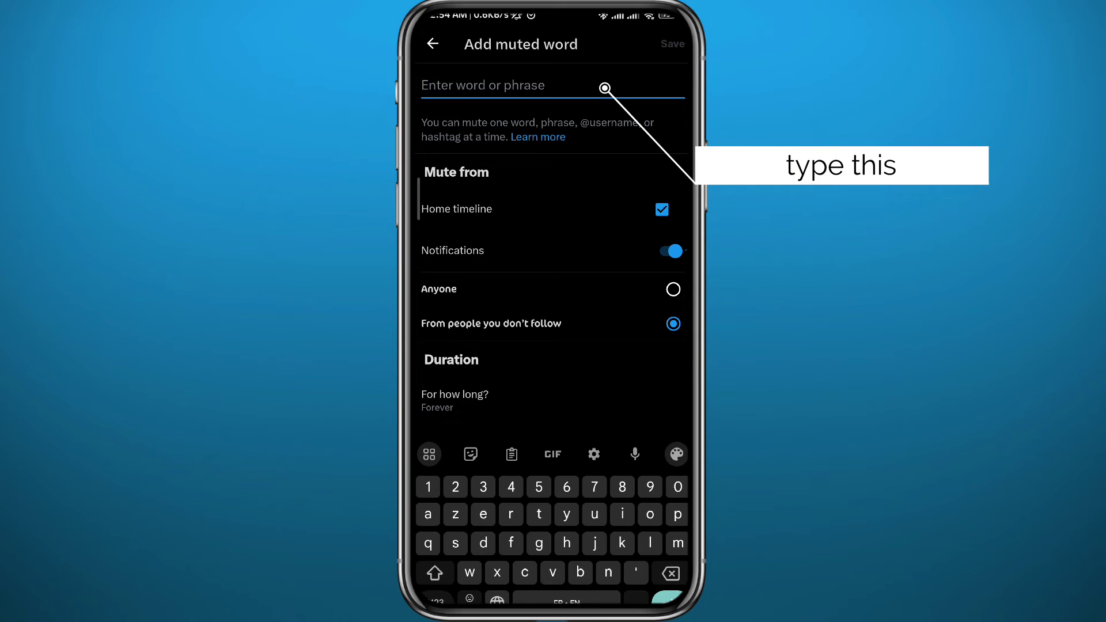
Enter the phrase suggest_activity_tweet as the muted word and save it
{"action": "type", "text": "suggest"}
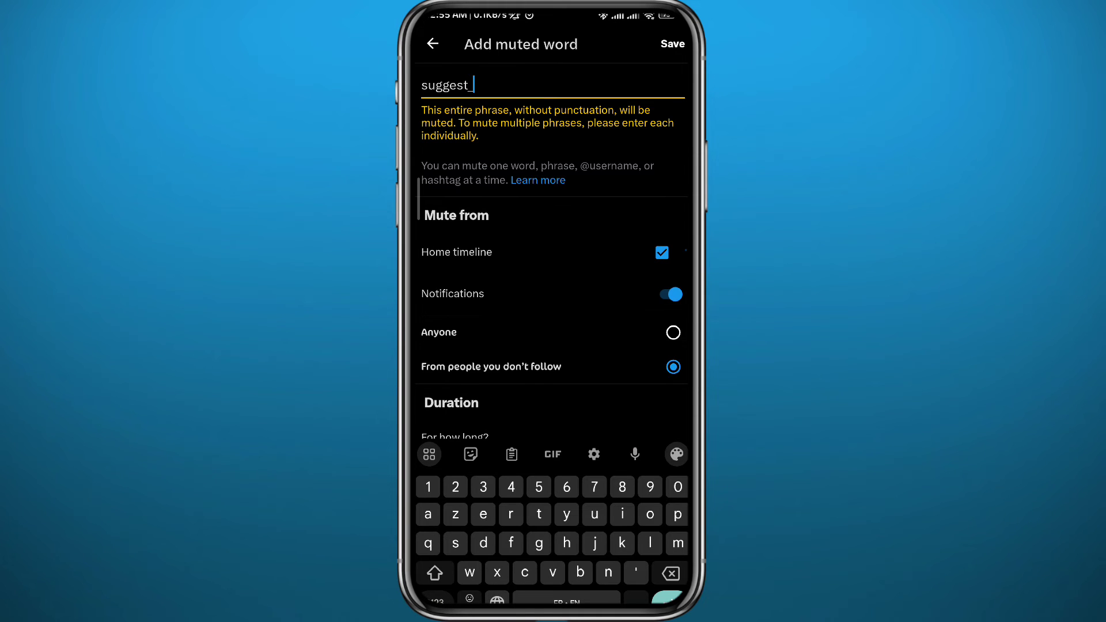
{"action": "type", "text": "activity_"}
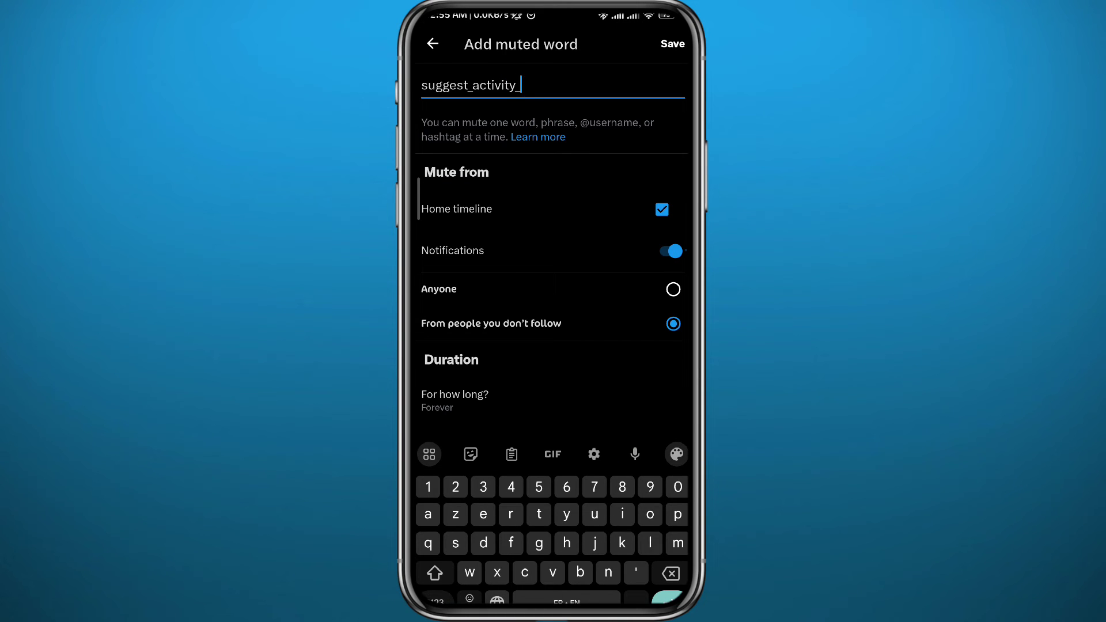
{"action": "type", "text": "tweet"}
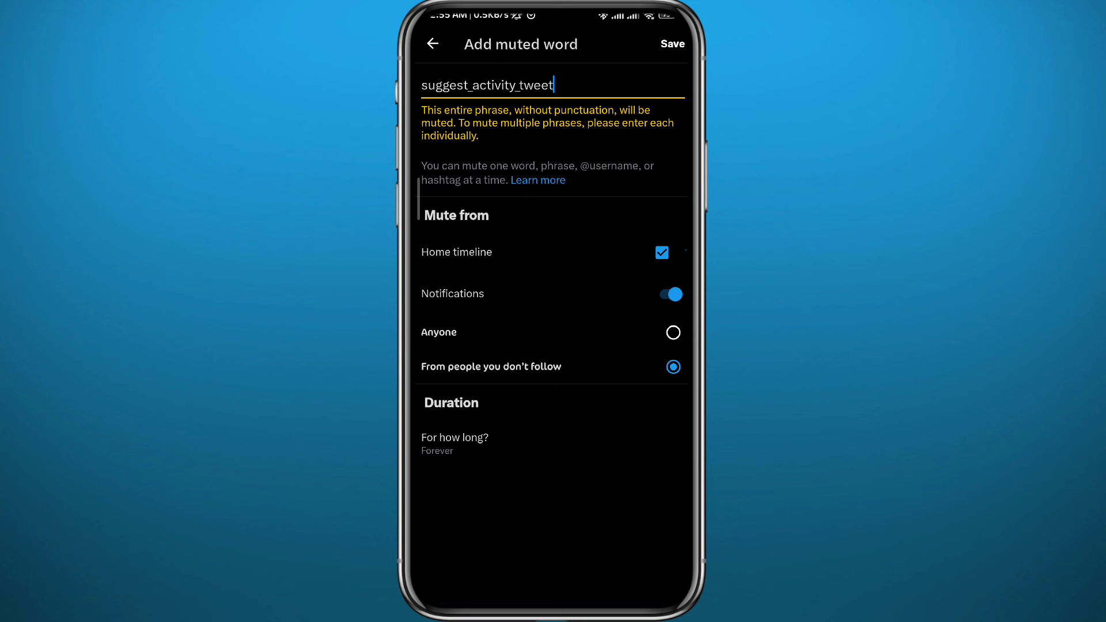
{"action": "left_click", "coordinate": [671, 44]}
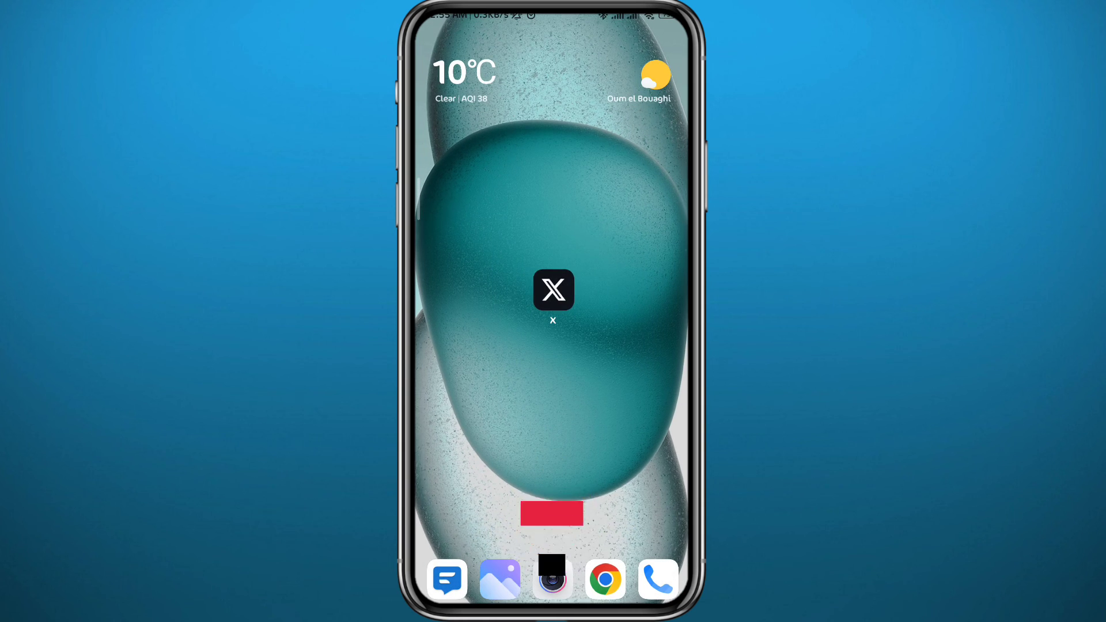
{"action": "left_click", "coordinate": [552, 291]}
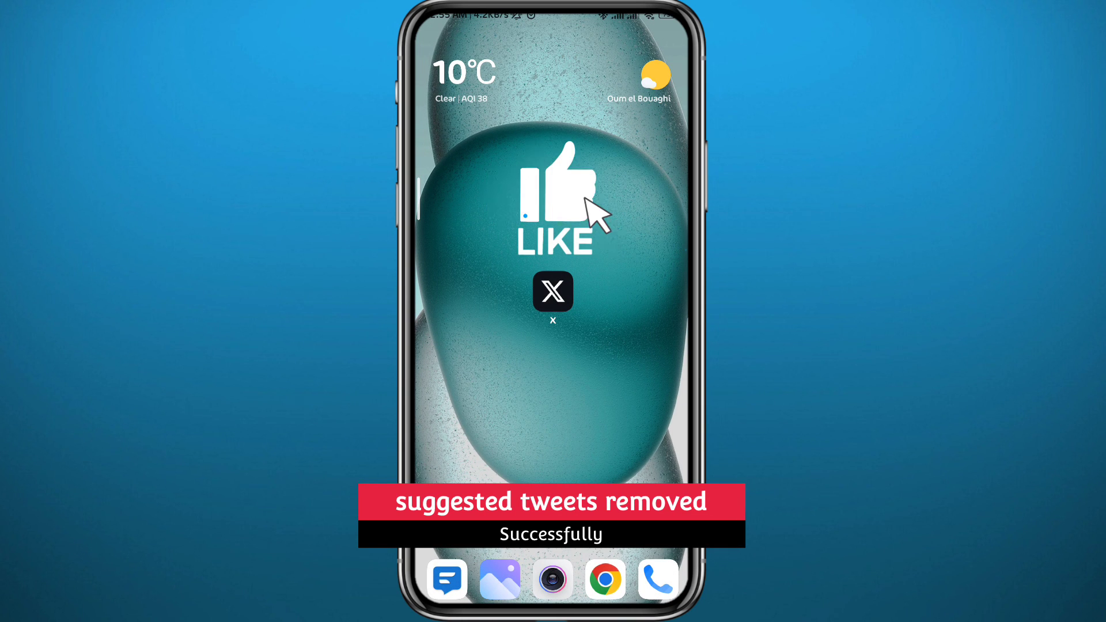
{"action": "left_click", "coordinate": [558, 197]}
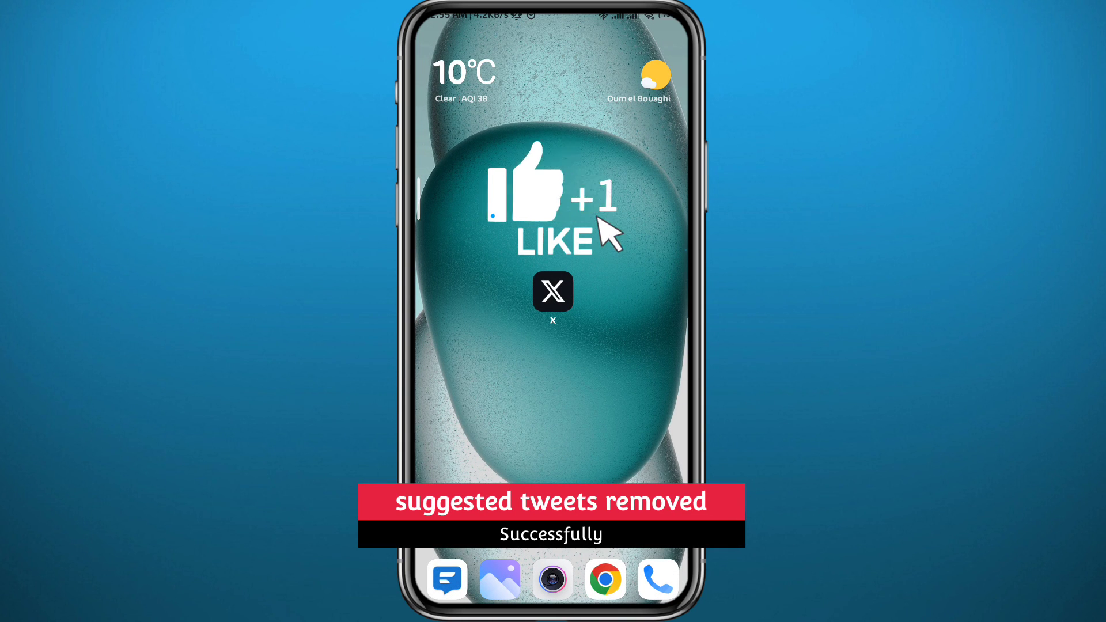